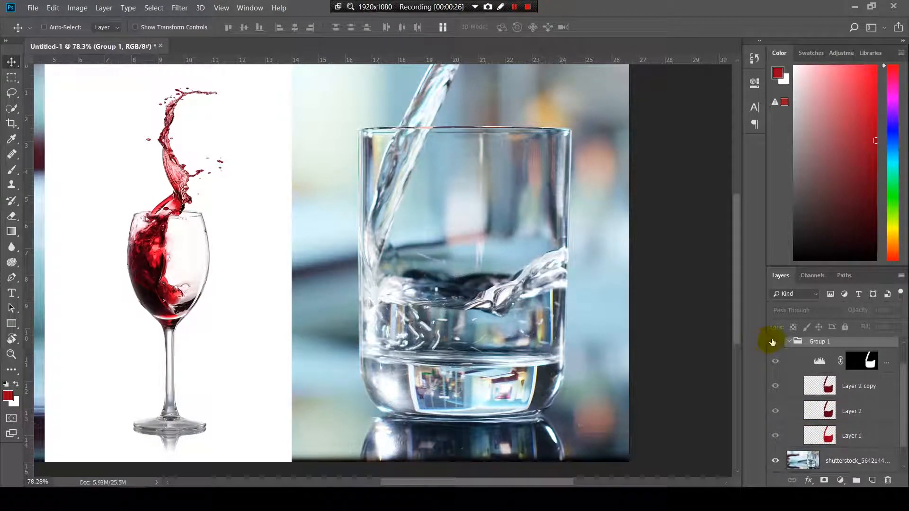
Step: Reveal Group 1 so the painted wine-red layers tint the poured water
{"action": "left_click", "coordinate": [776, 361]}
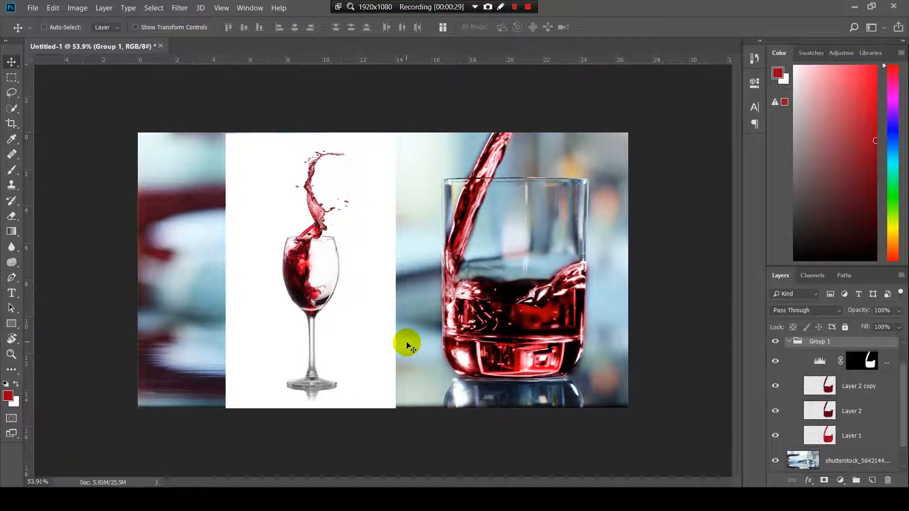
{"action": "mouse_move", "coordinate": [429, 311]}
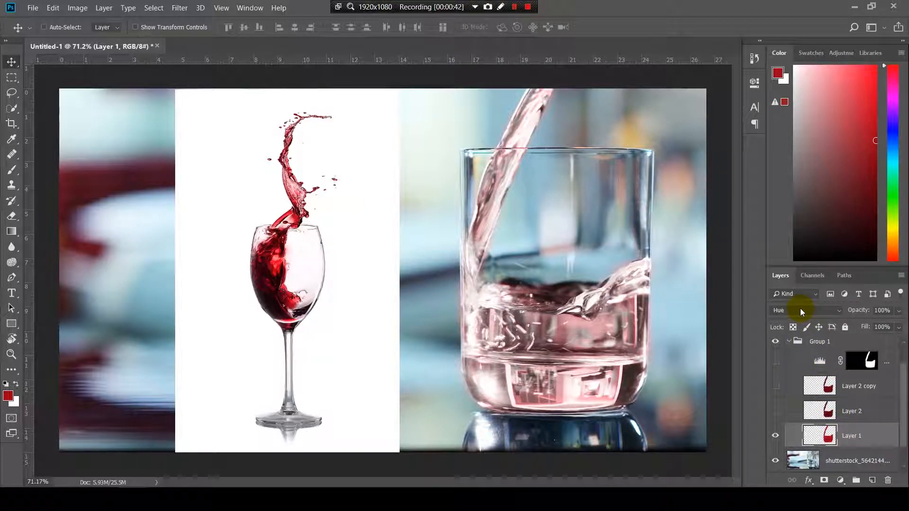
Step: Sample the wine red from the reference glass and blend Layer 1 as Hue for a pale pink tint
{"action": "left_click", "coordinate": [806, 311]}
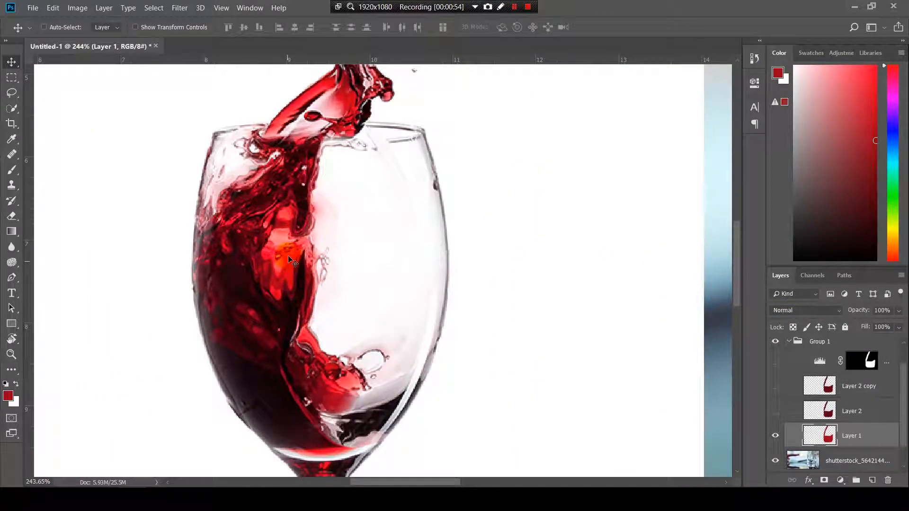
{"action": "left_click", "coordinate": [12, 170]}
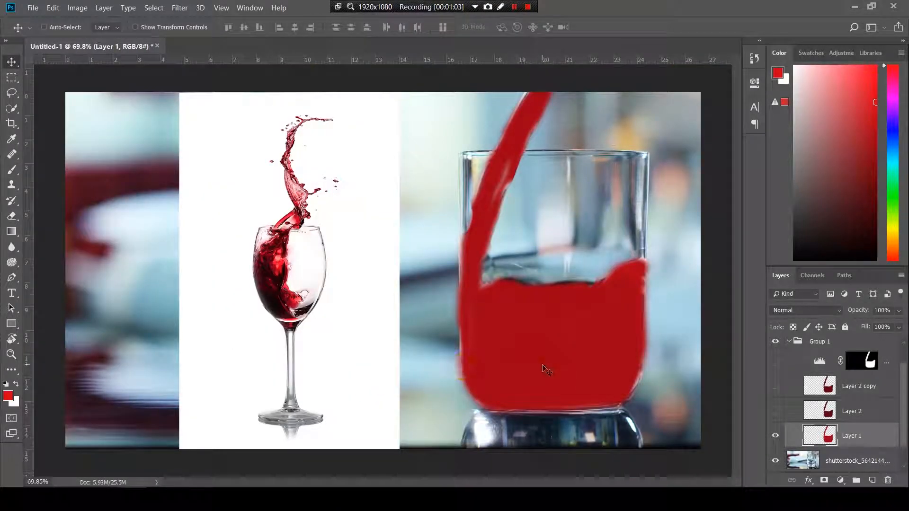
{"action": "left_click", "coordinate": [806, 311]}
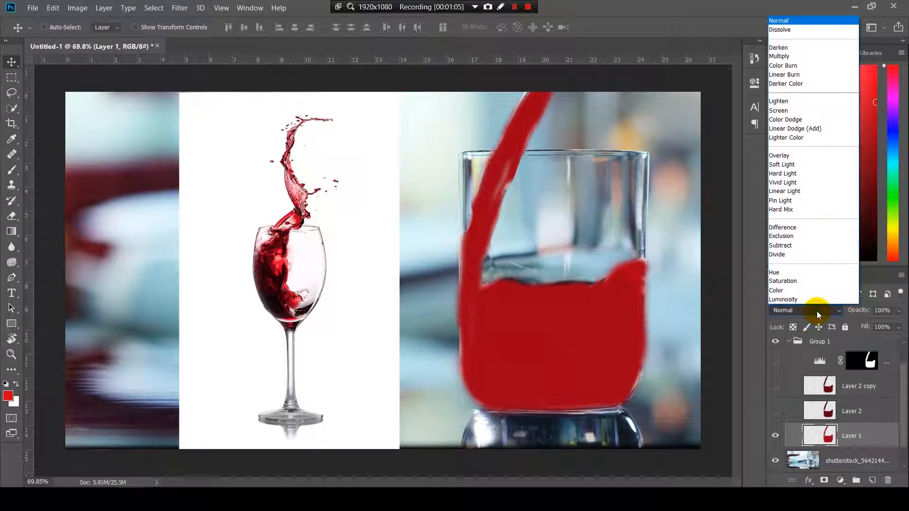
{"action": "left_click", "coordinate": [774, 273]}
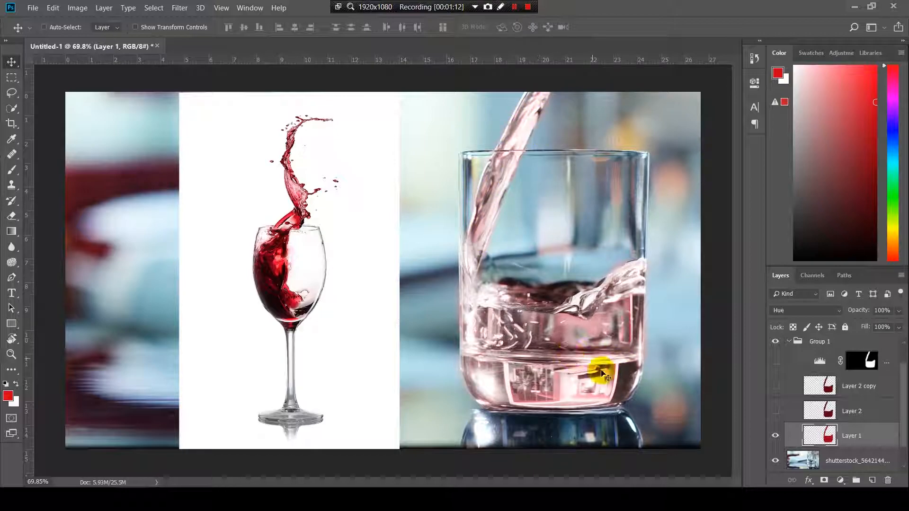
Step: Show Layer 2's deep red paint and blend it as Overlay for a rich wine red
{"action": "left_click", "coordinate": [852, 411]}
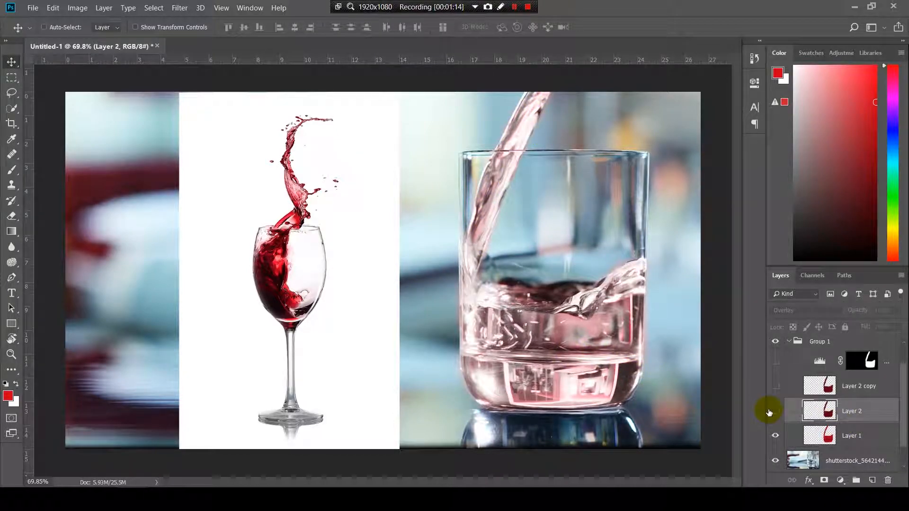
{"action": "left_click", "coordinate": [806, 310]}
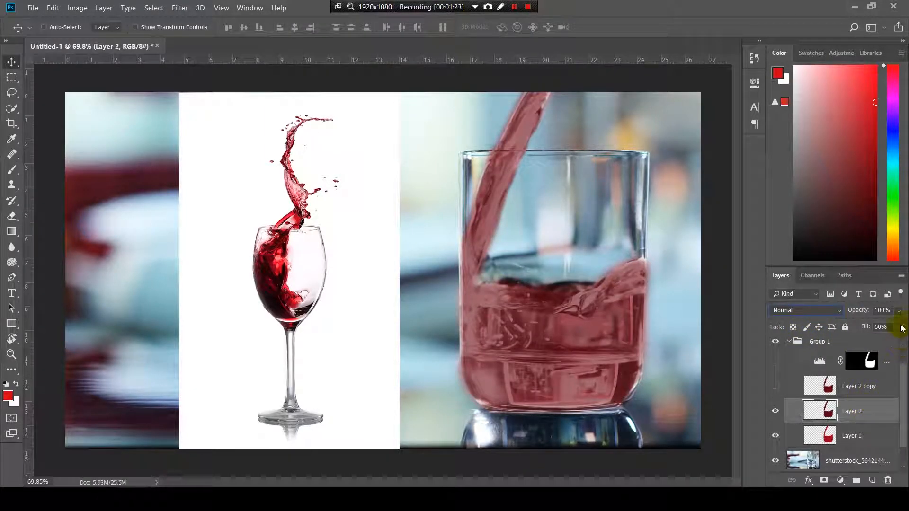
{"action": "left_click", "coordinate": [805, 311]}
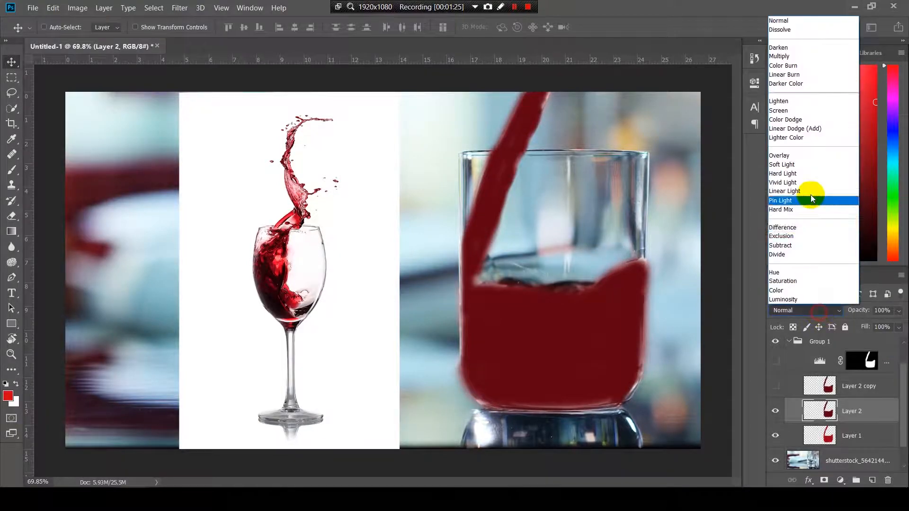
{"action": "left_click", "coordinate": [779, 155]}
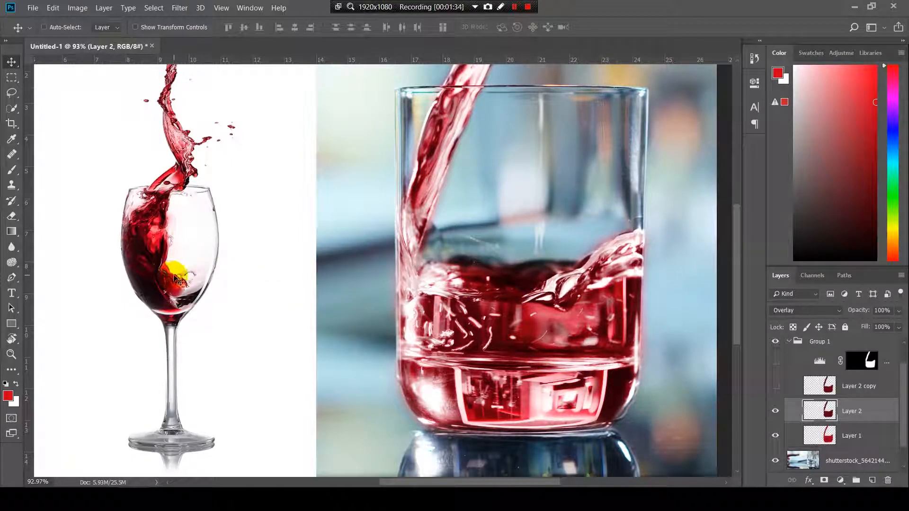
Step: Show Layer 2 copy and blend its red paint as Color Burn to deepen the wine
{"action": "left_click", "coordinate": [805, 310]}
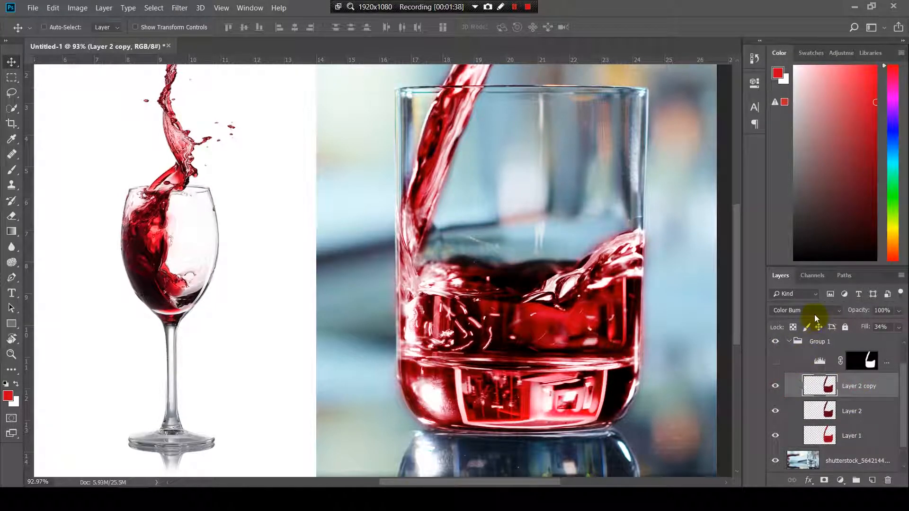
{"action": "left_click", "coordinate": [805, 310]}
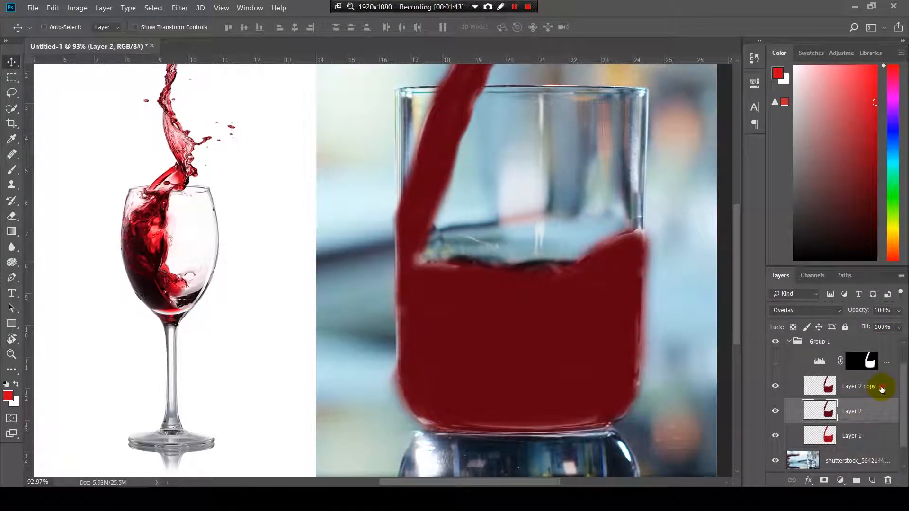
{"action": "left_click", "coordinate": [805, 311]}
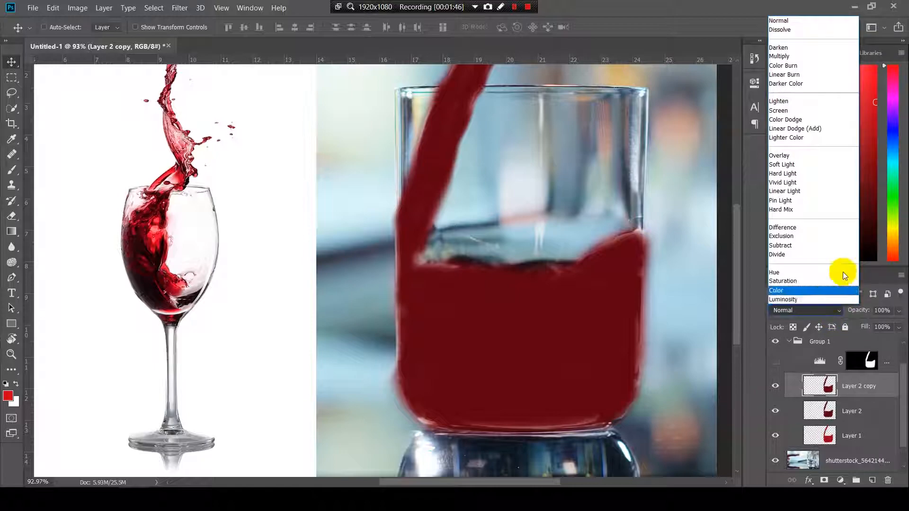
{"action": "mouse_move", "coordinate": [784, 74]}
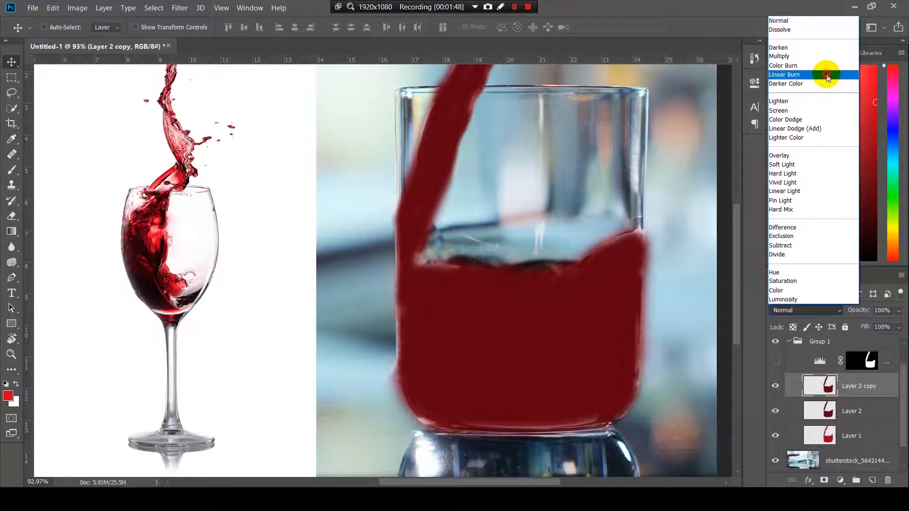
{"action": "left_click", "coordinate": [783, 66]}
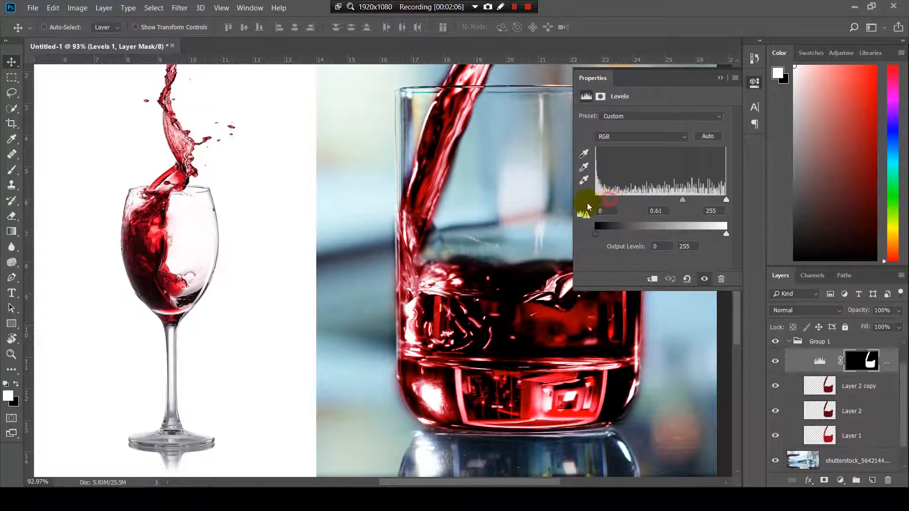
Step: Raise the Levels black input slider to darken the poured wine
{"action": "left_click_drag", "start_coordinate": [585, 200], "coordinate": [607, 200]}
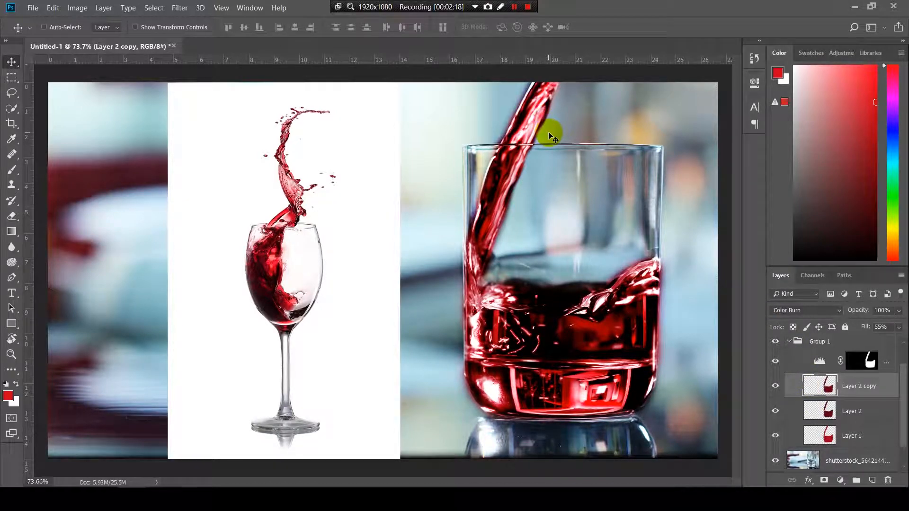
Step: Close the Properties panel to view the finished deep-red wine composite
{"action": "left_click", "coordinate": [528, 7]}
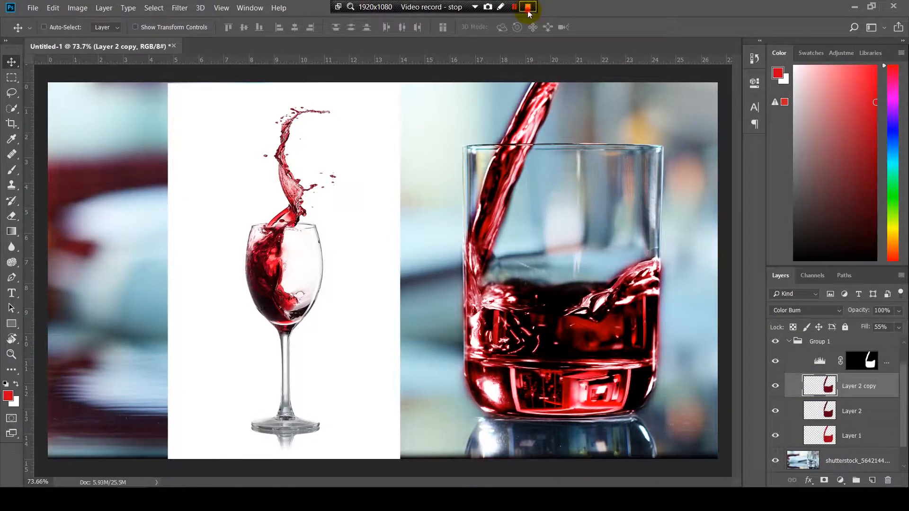